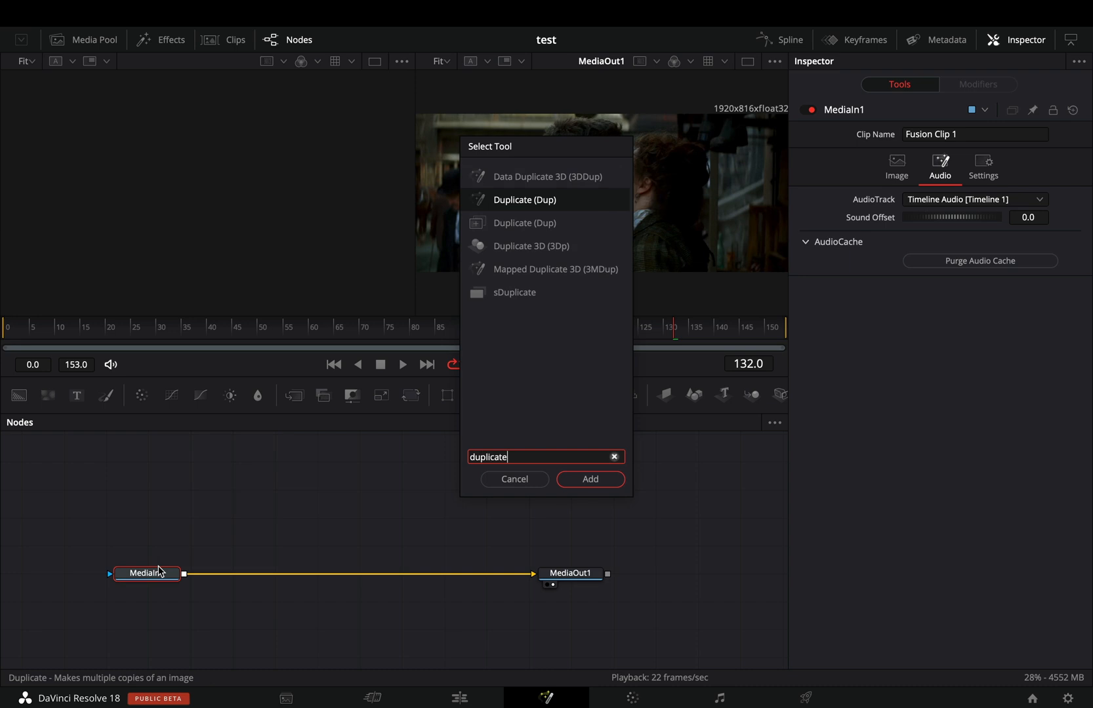
Add the Duplicate (Dup) tool between MediaIn1 and MediaOut1
click(589, 479)
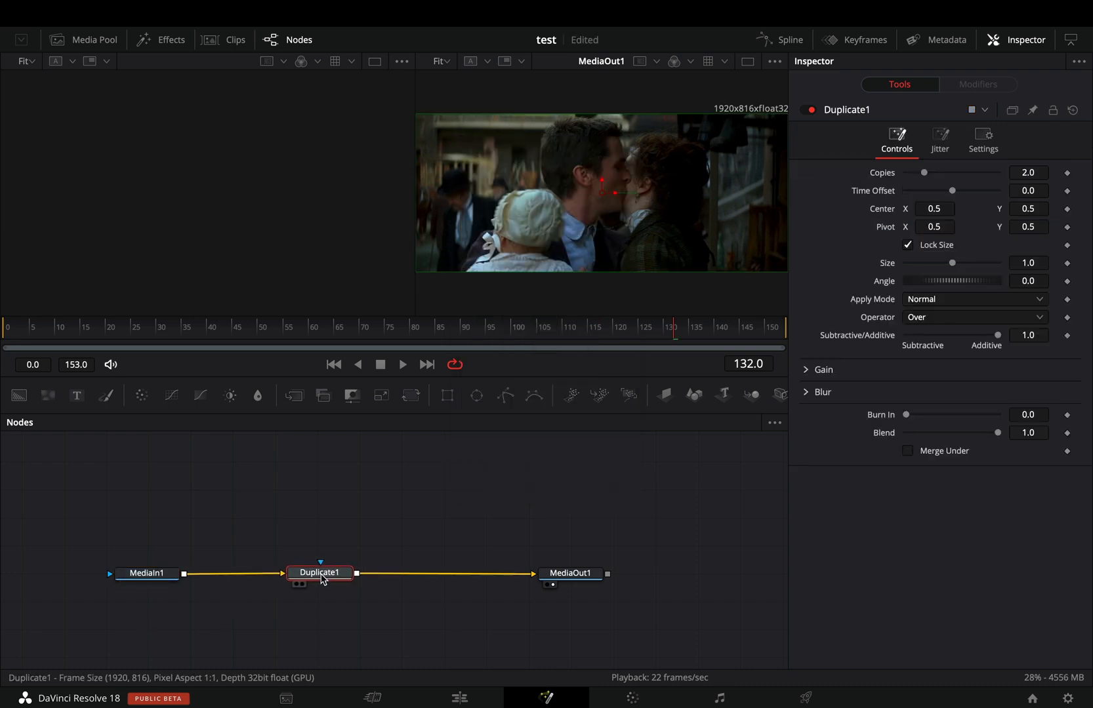
Set the Duplicate node to 7 copies with Screen apply mode and expand its blur settings
drag(923, 173, 944, 149)
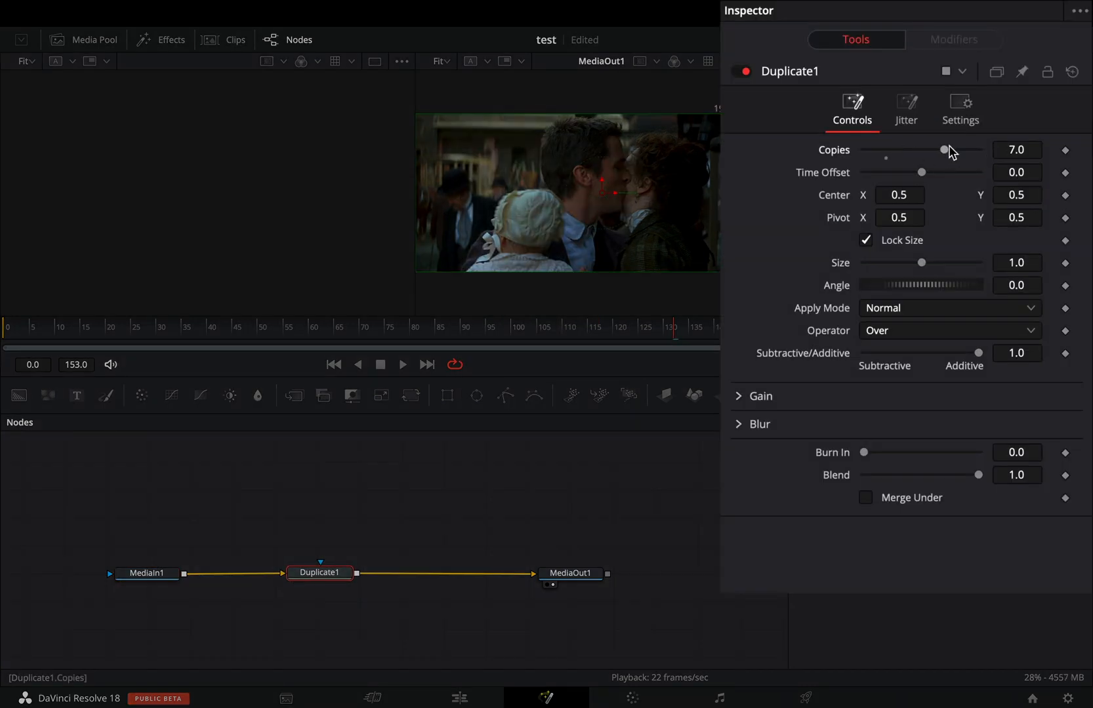
click(948, 308)
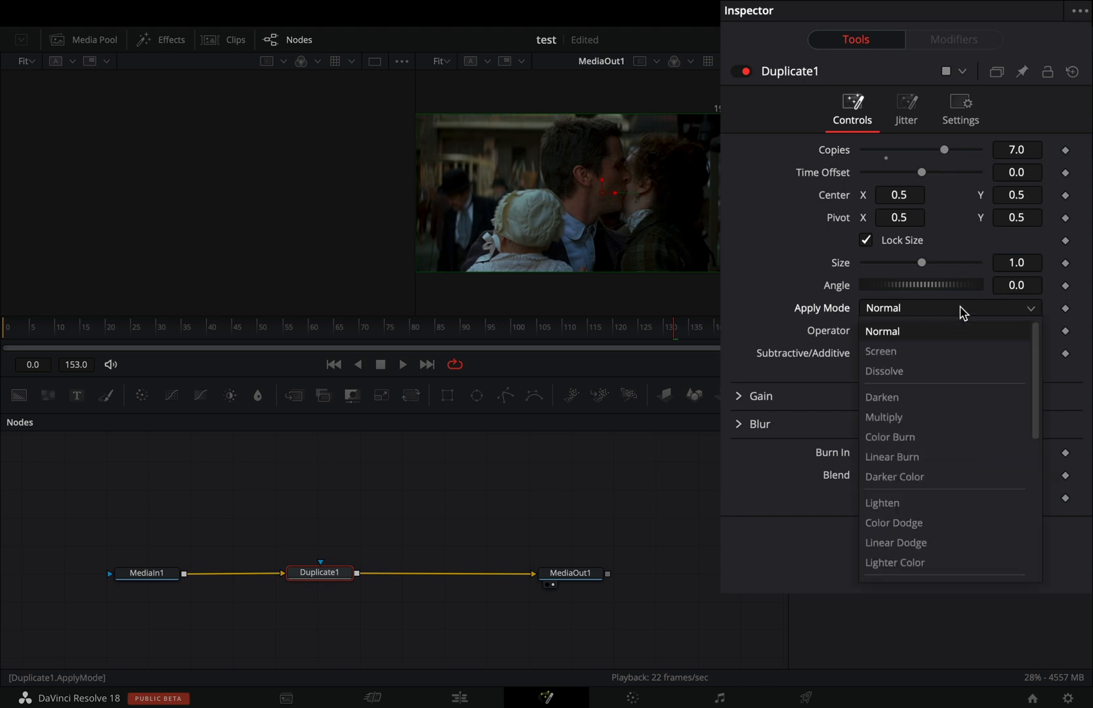
click(881, 351)
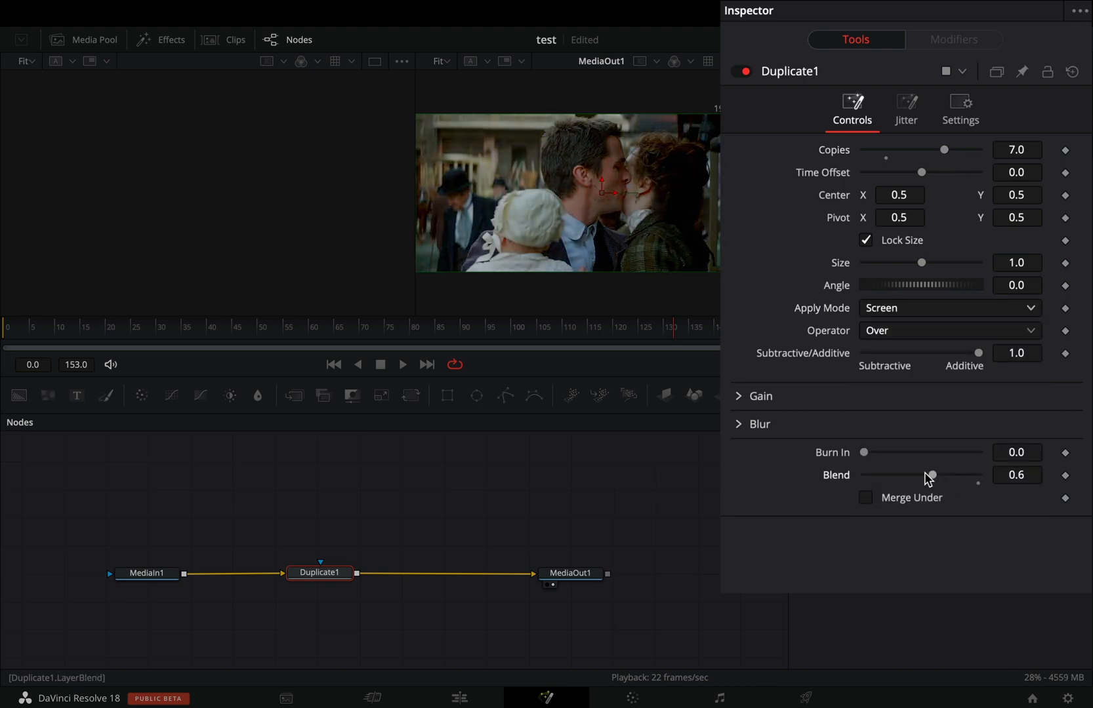
click(737, 424)
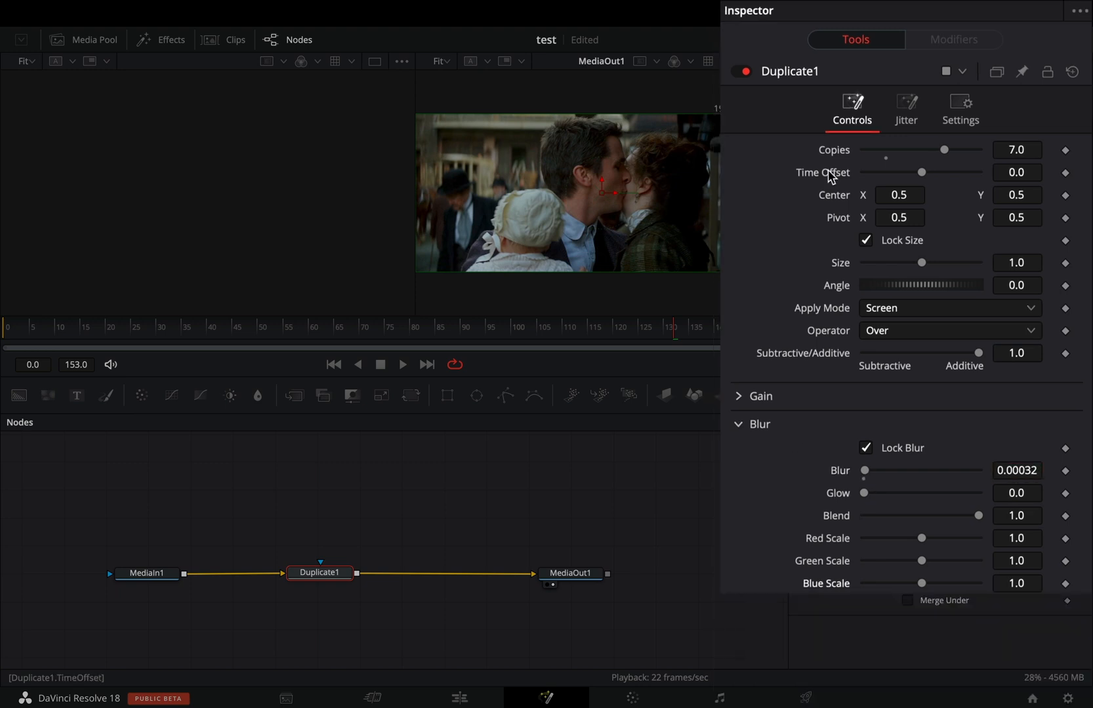
Drive Time Offset with a Shake modifier and set its minimum to -5
right_click(823, 173)
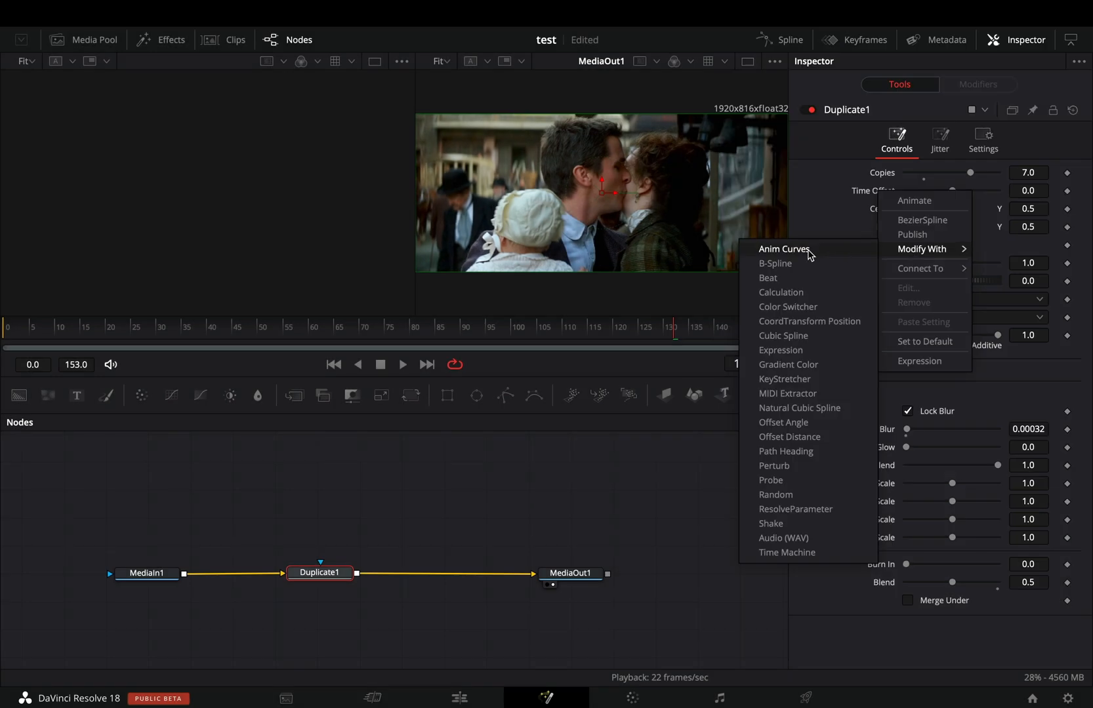
click(784, 249)
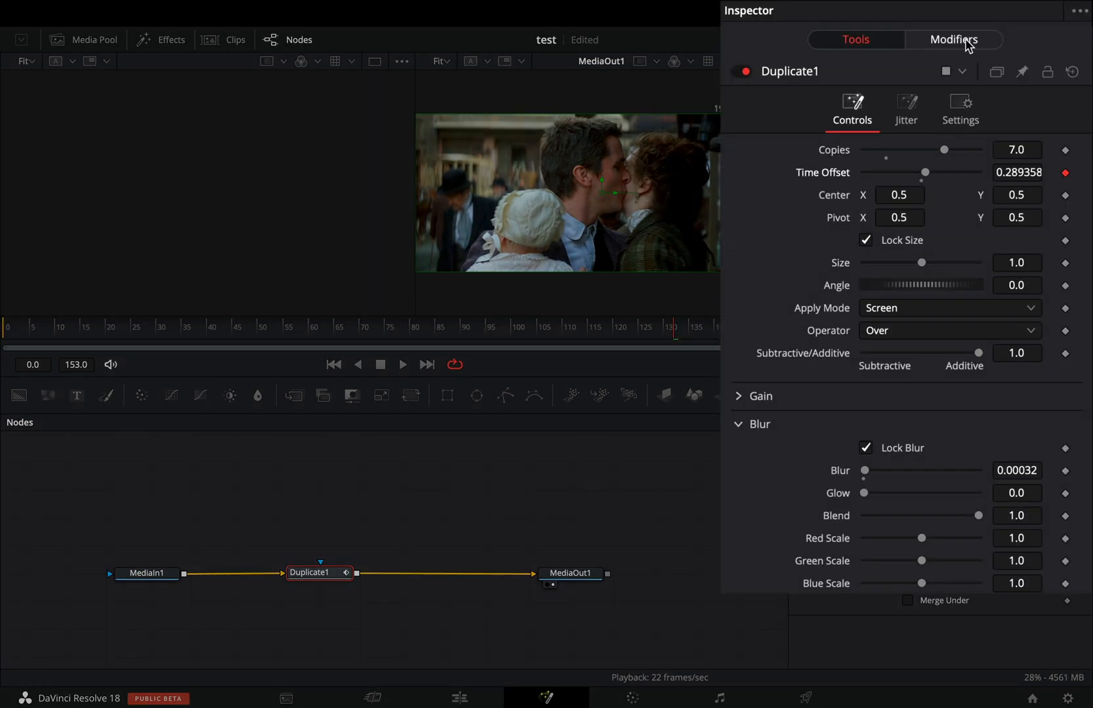
click(953, 40)
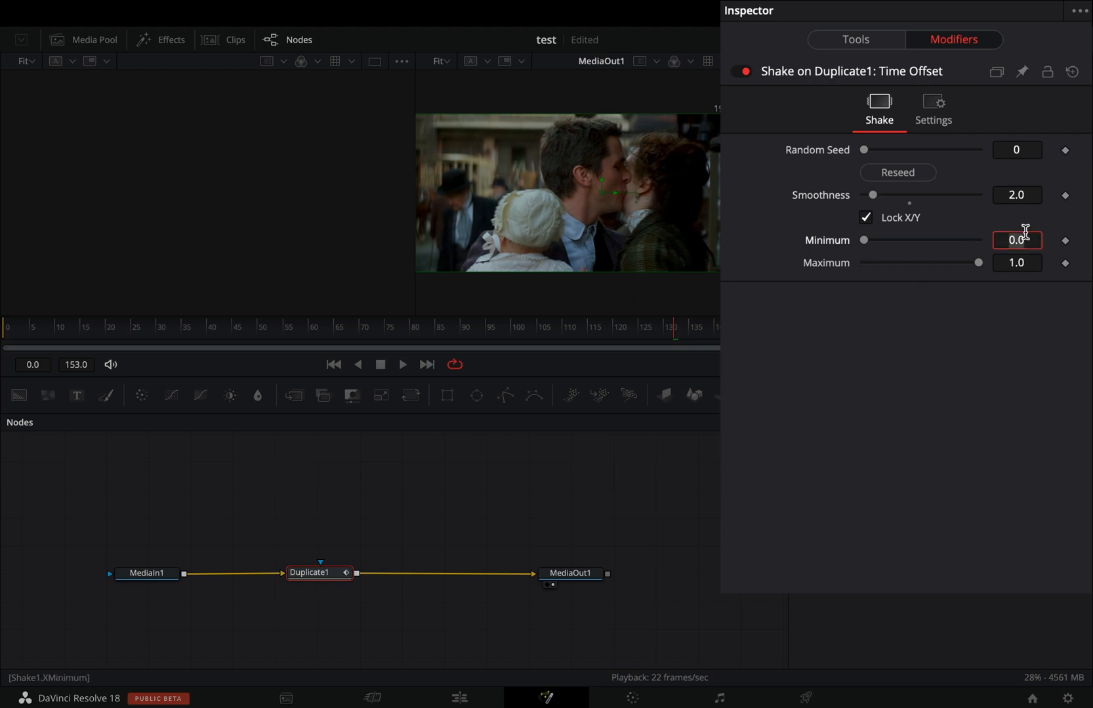
text(-5.0)
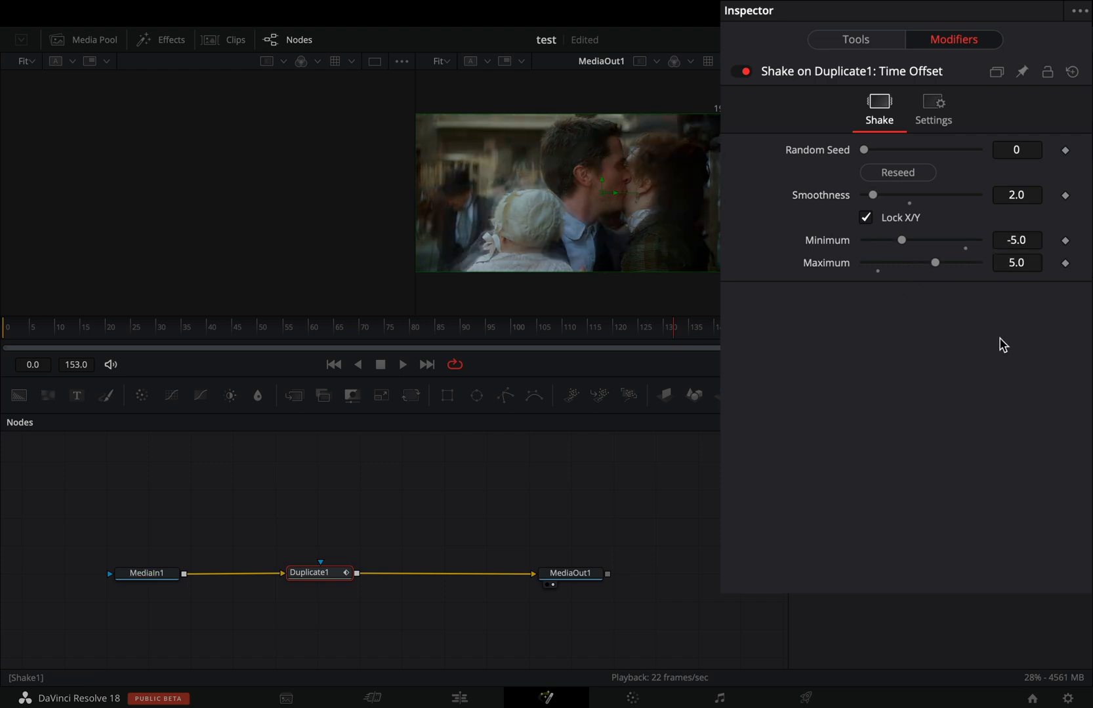
Raise the copies' Blue Scale to about 1.143 and slightly increase blur to about 0.0013
click(852, 40)
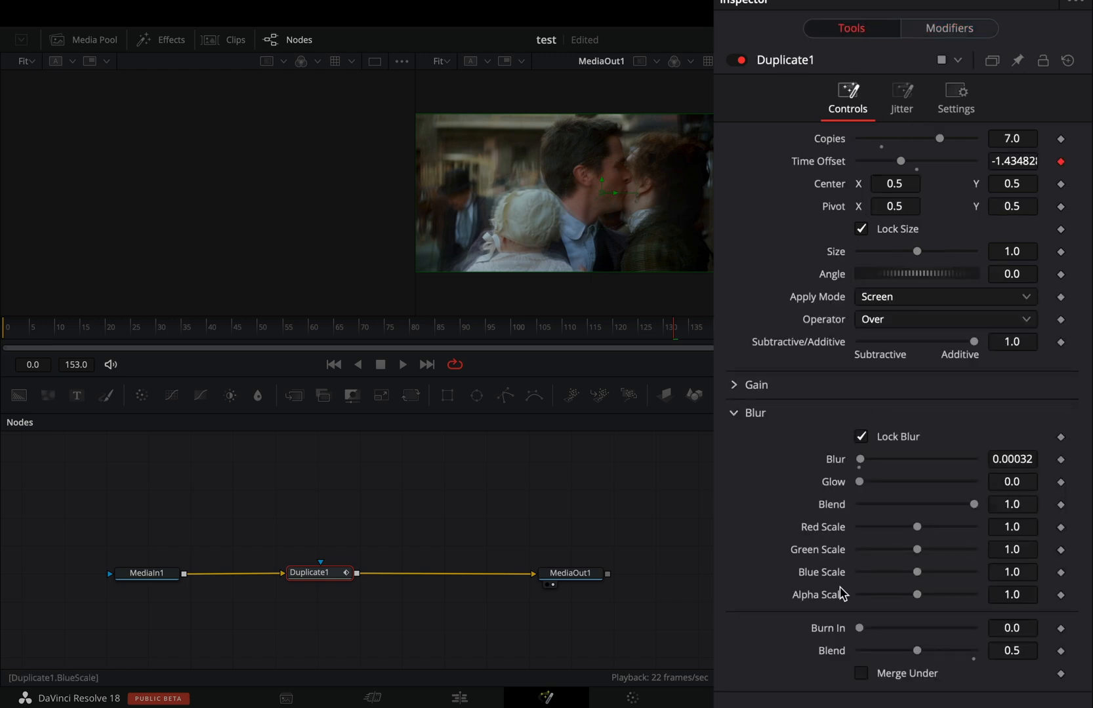
drag(917, 573, 923, 572)
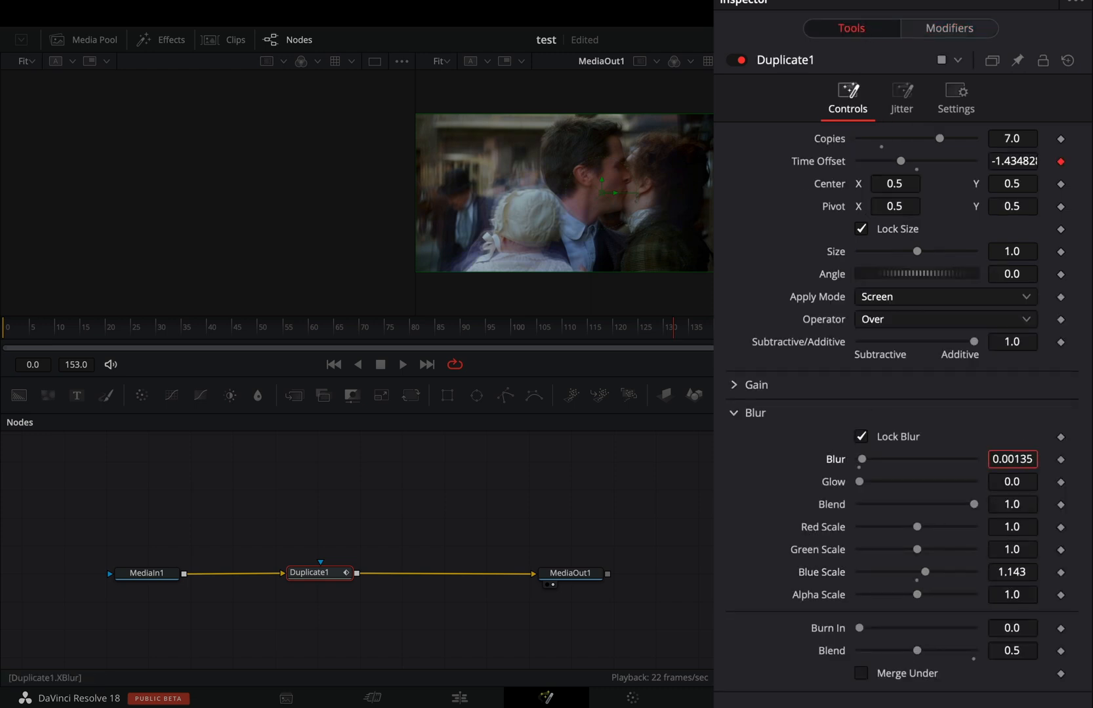
click(1013, 138)
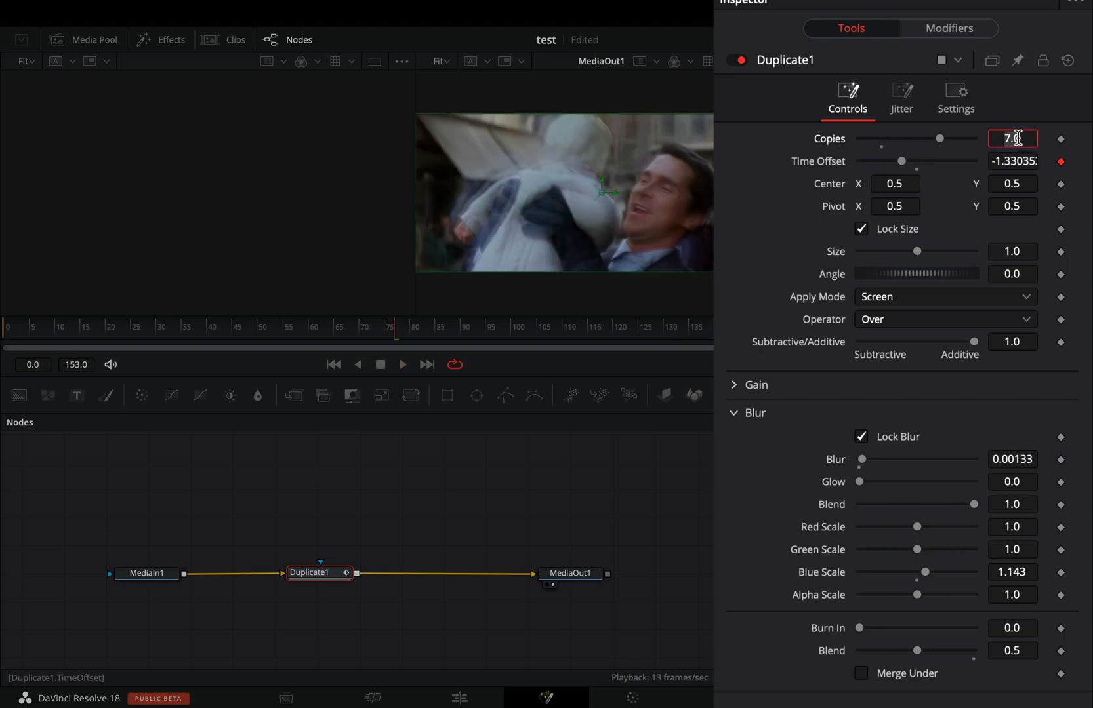